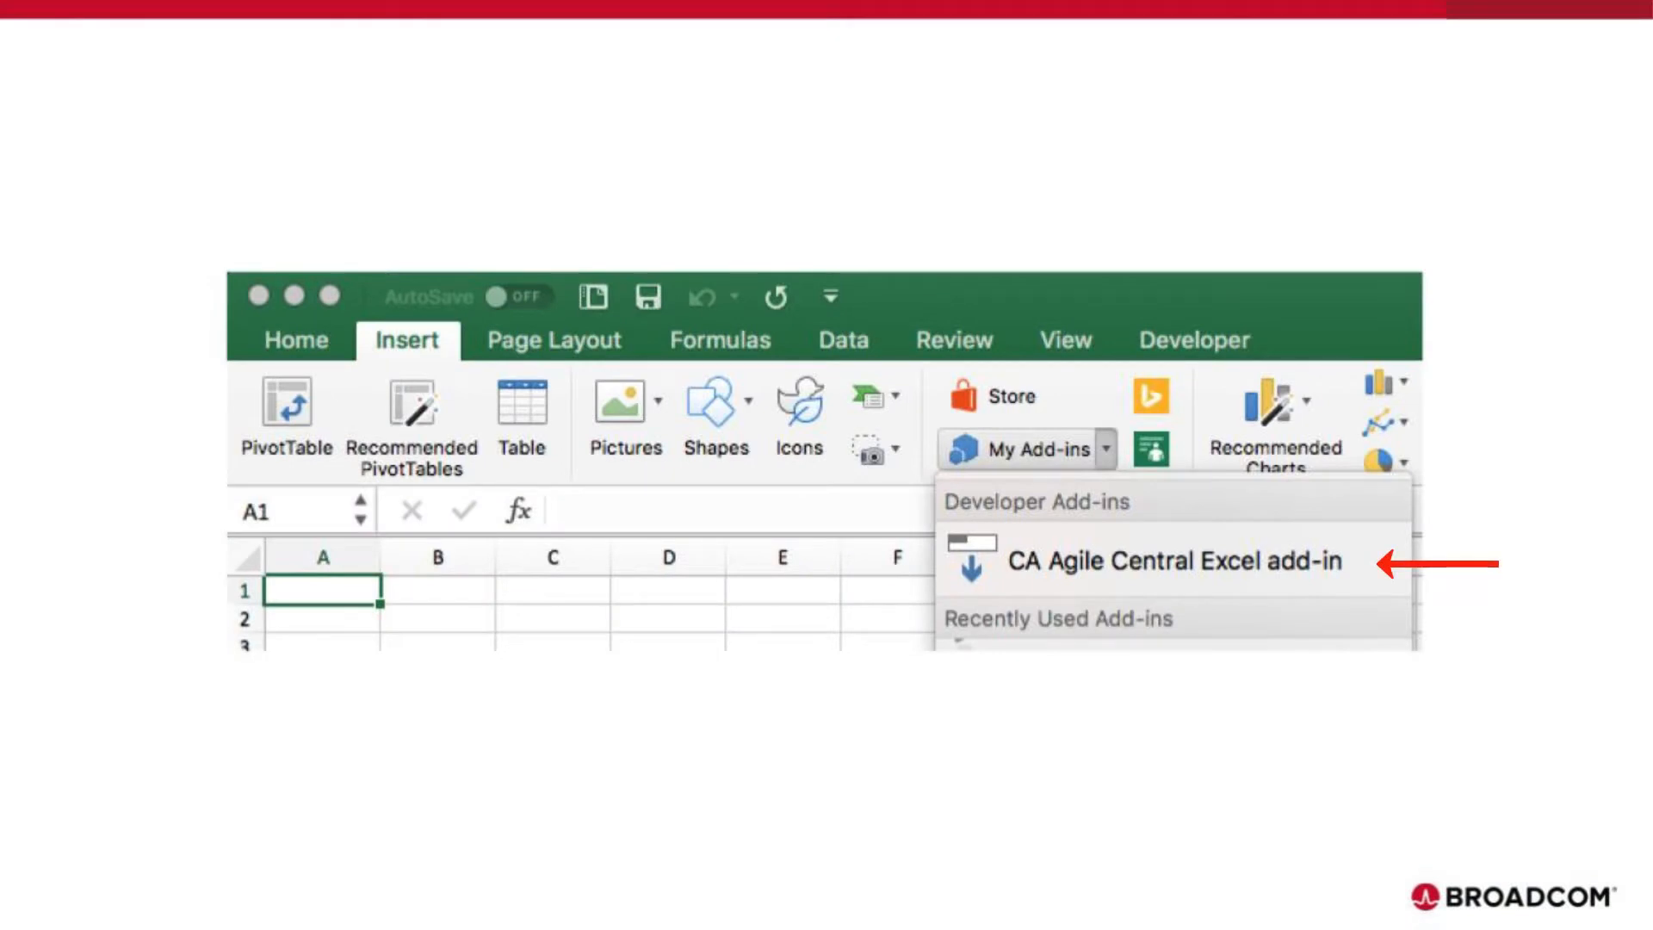
Go to the Online Store Defects list under Quality
left_click(1172, 561)
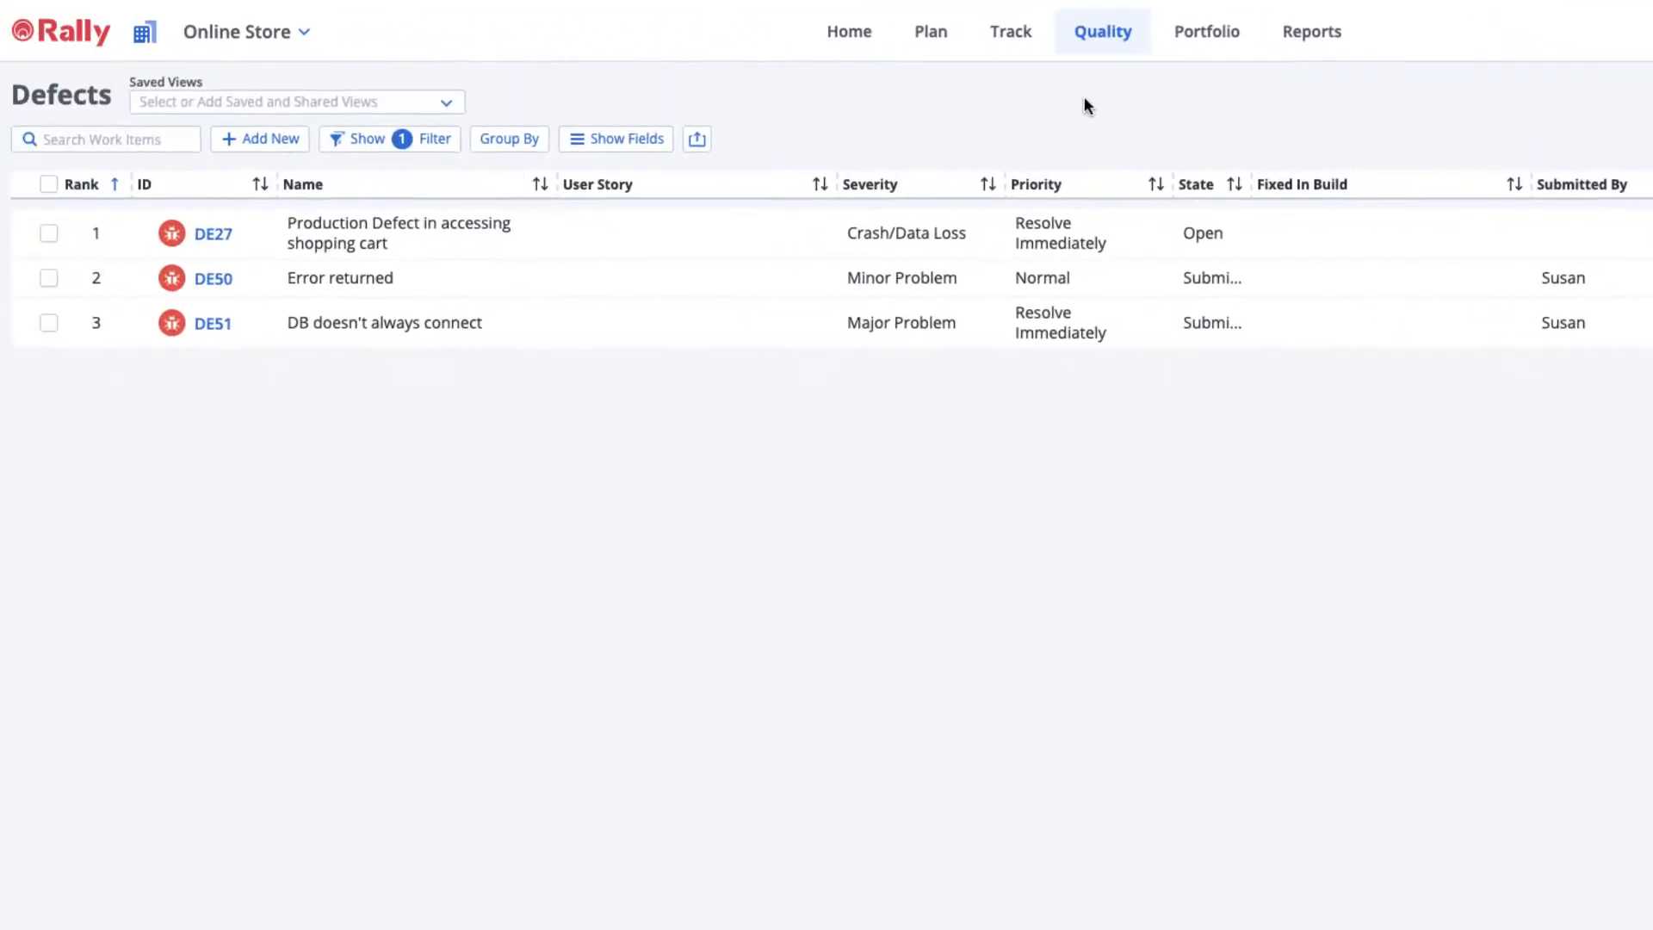
Open the Online Store User Stories list from the Plan menu
left_click(704, 139)
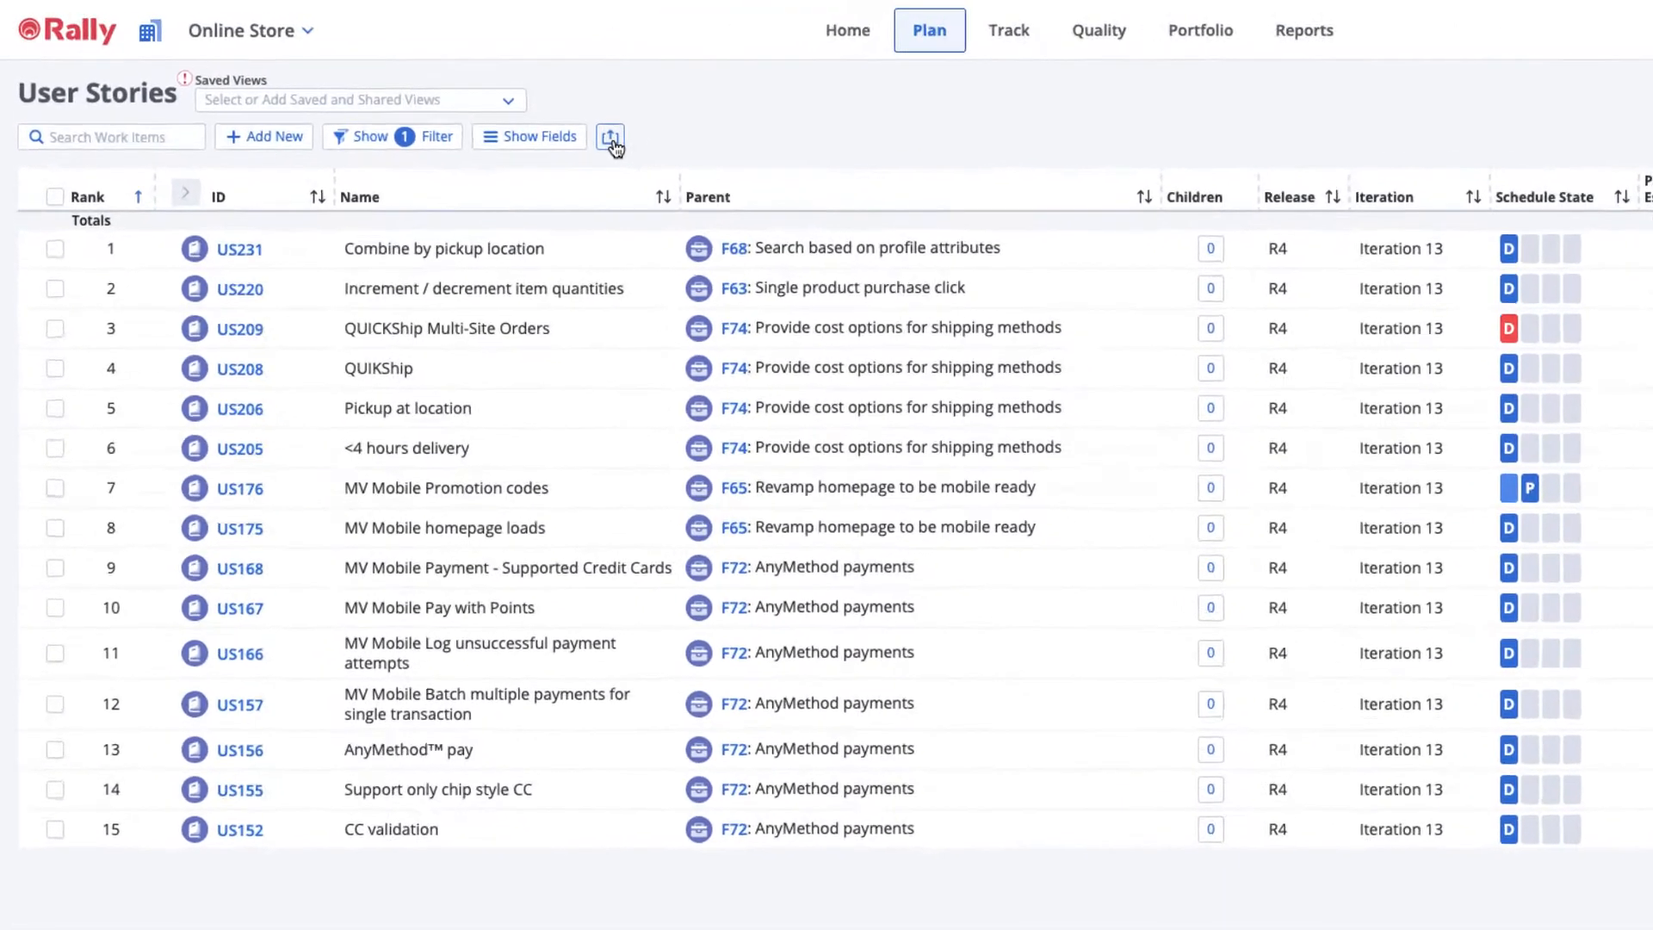
Download the user story import template CSV via Import User Story
left_click(612, 137)
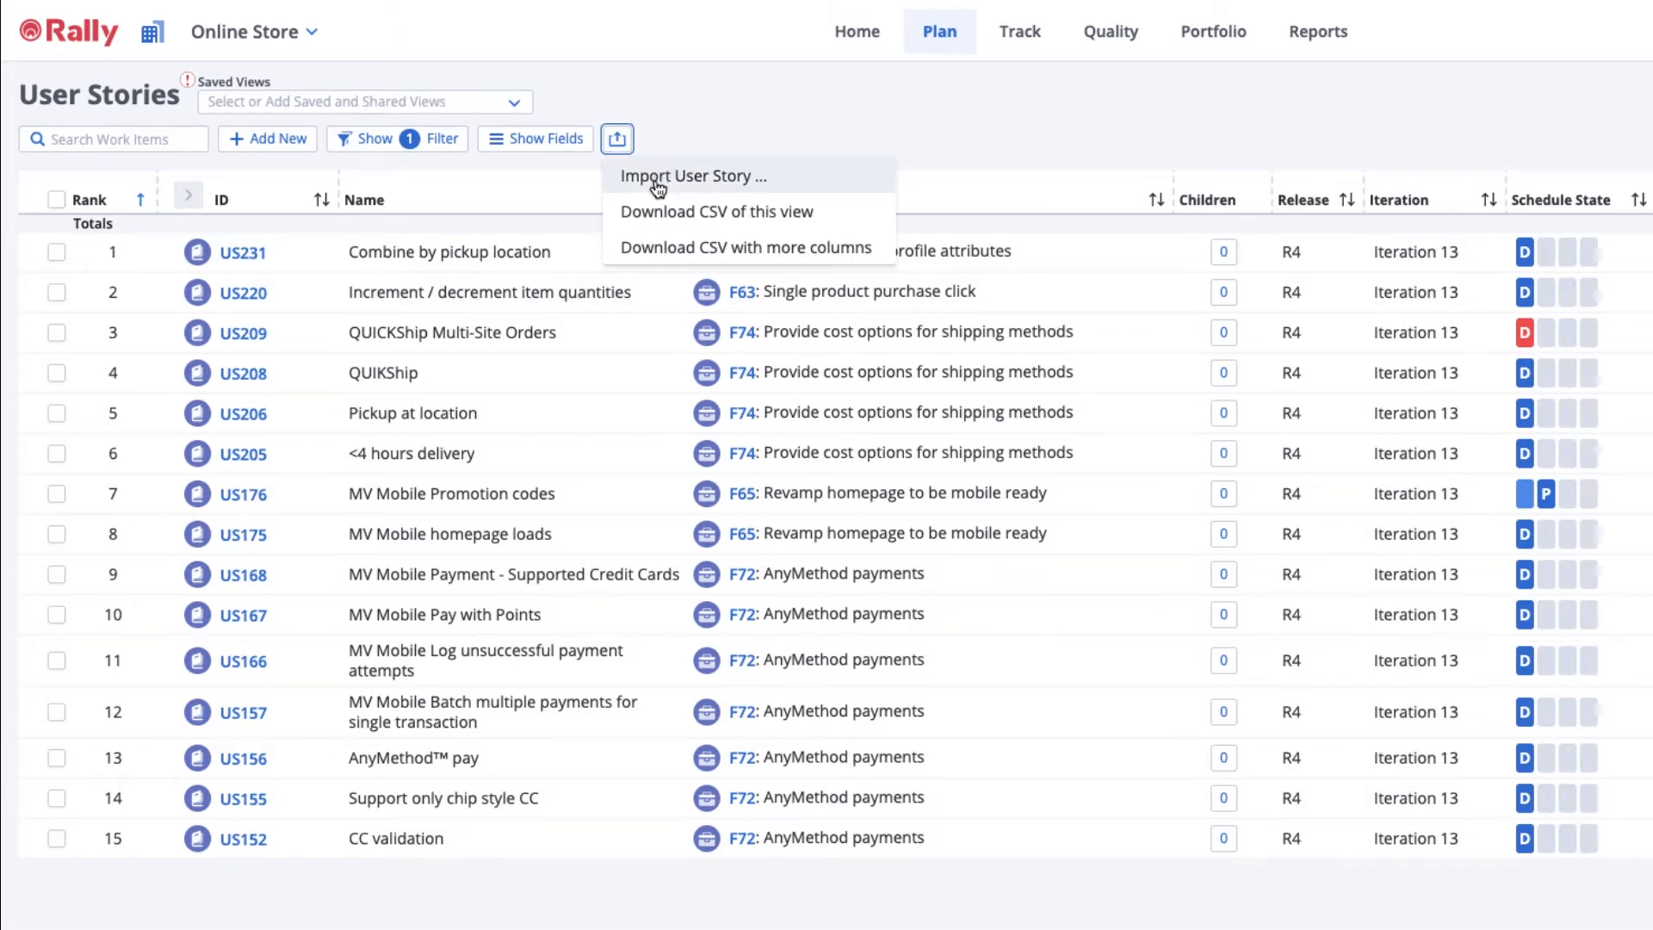
left_click(696, 177)
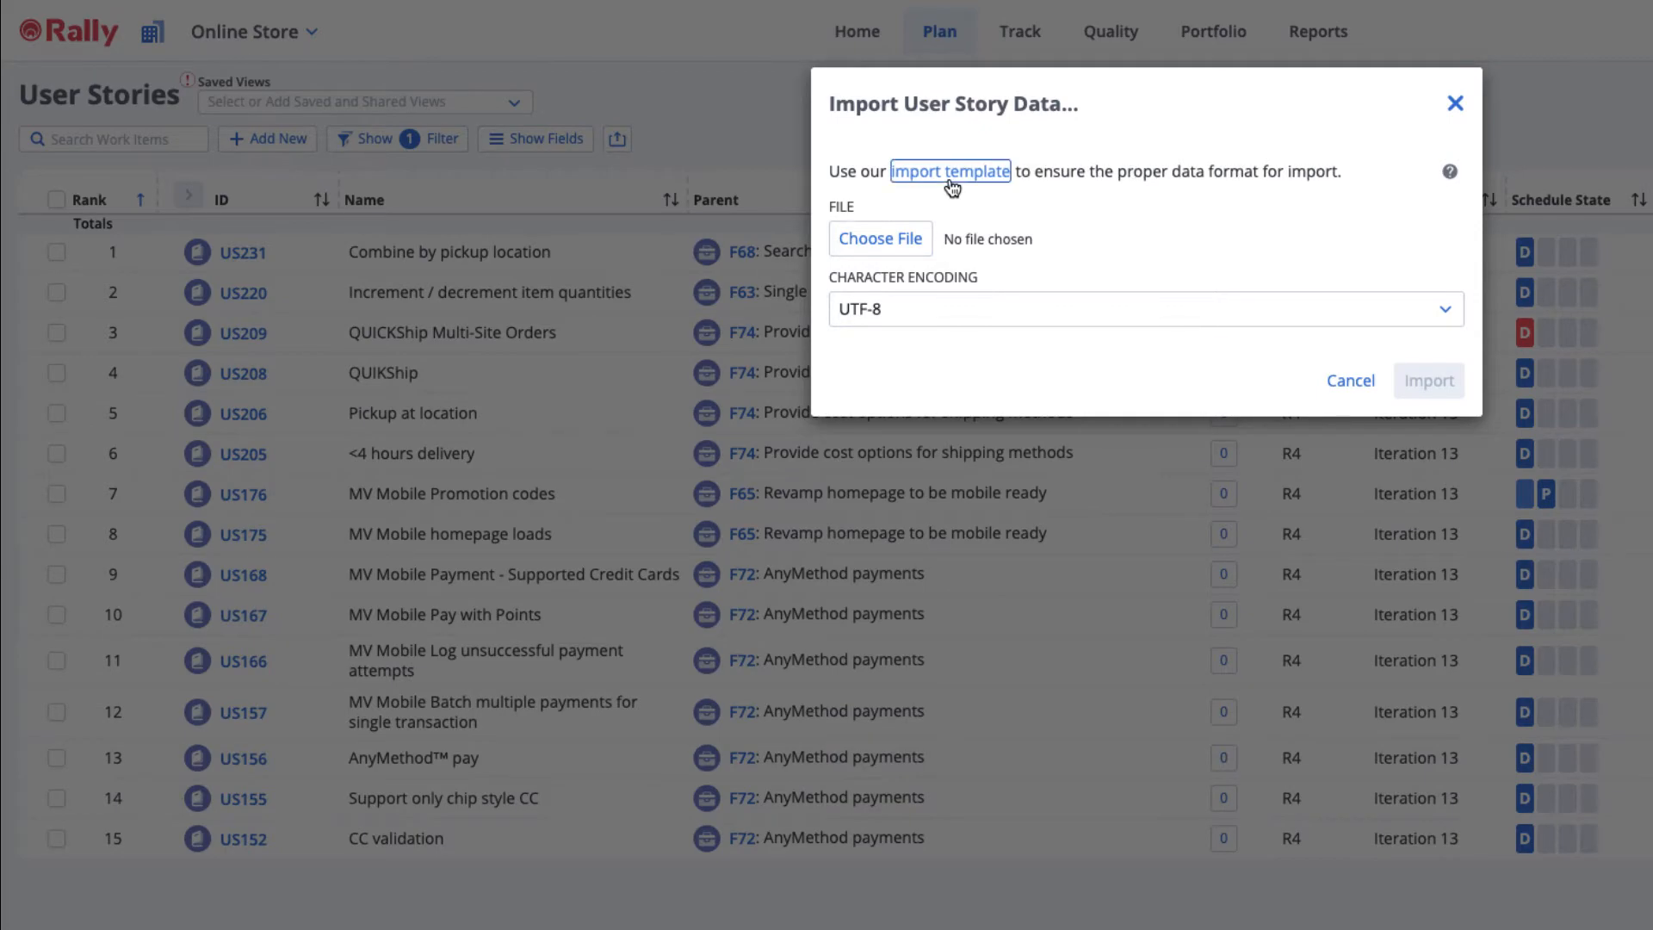
left_click(950, 171)
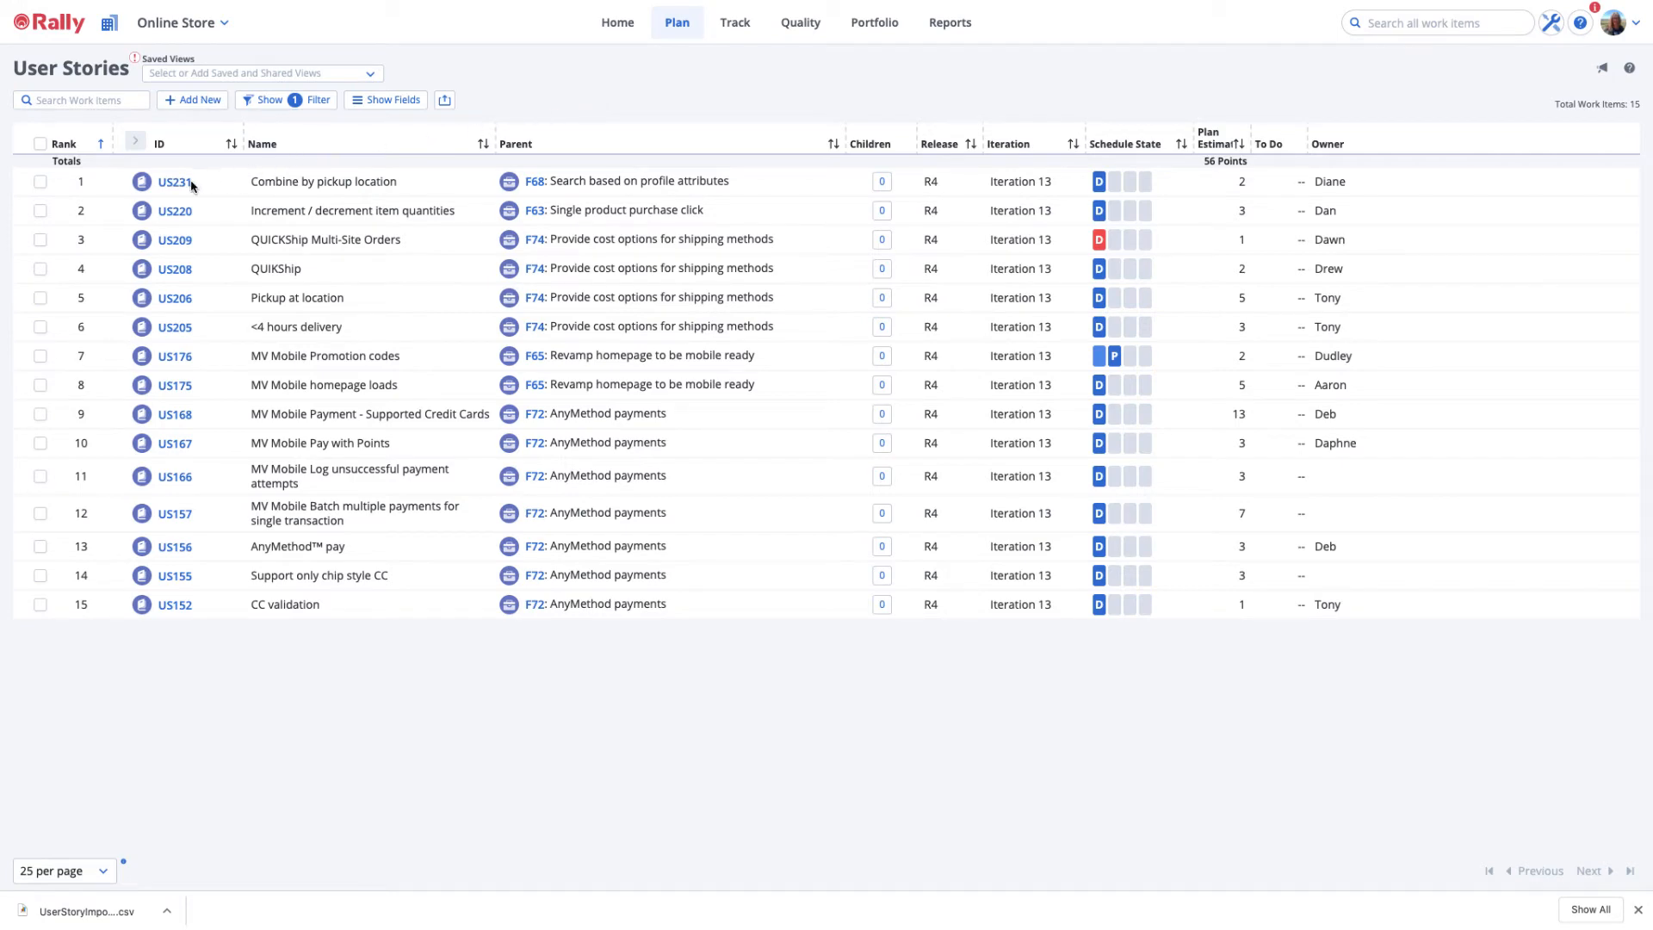
Open US231 to review its required Name, Project and Schedule State fields
left_click(173, 181)
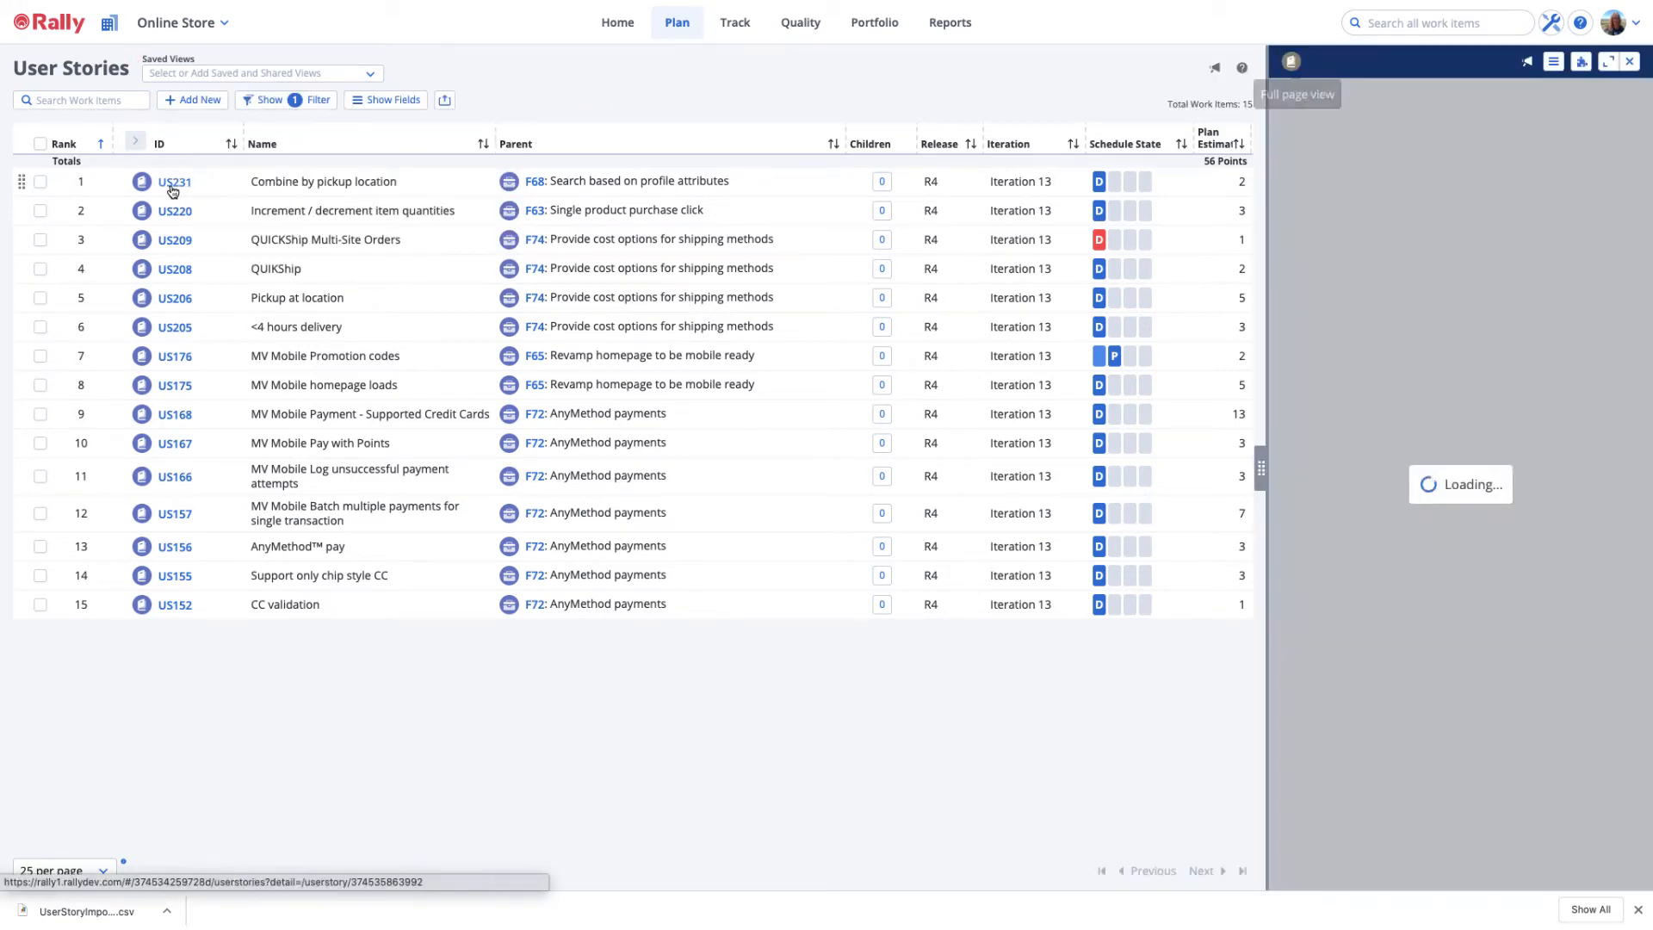
left_click(173, 181)
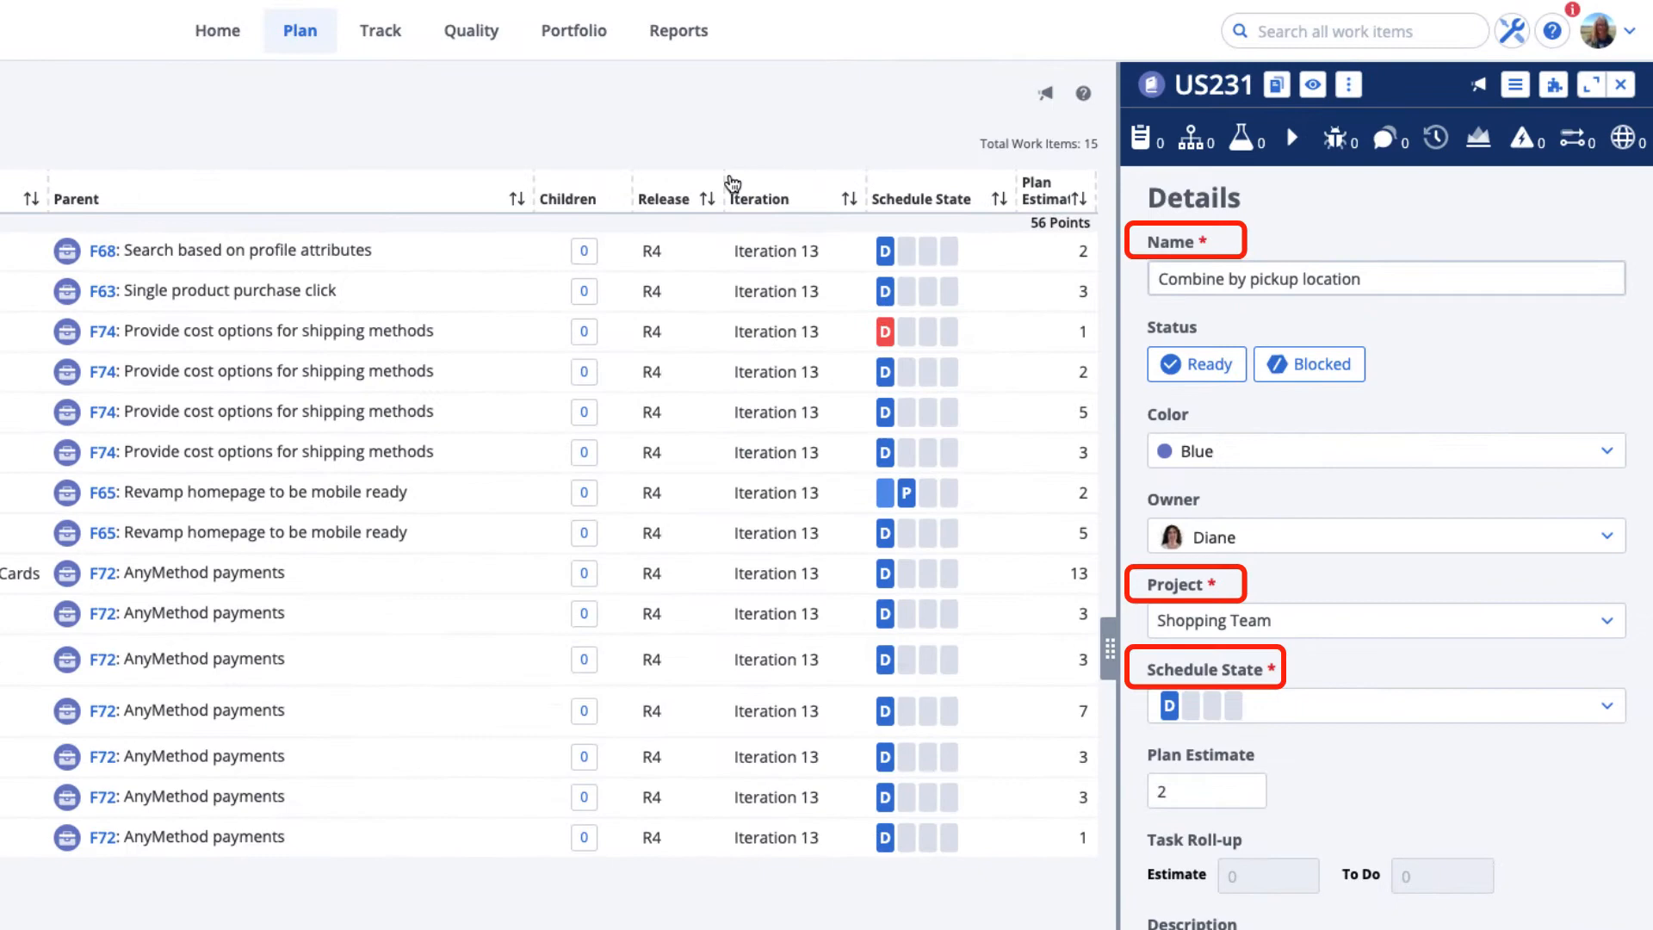
mouse_move(1090, 155)
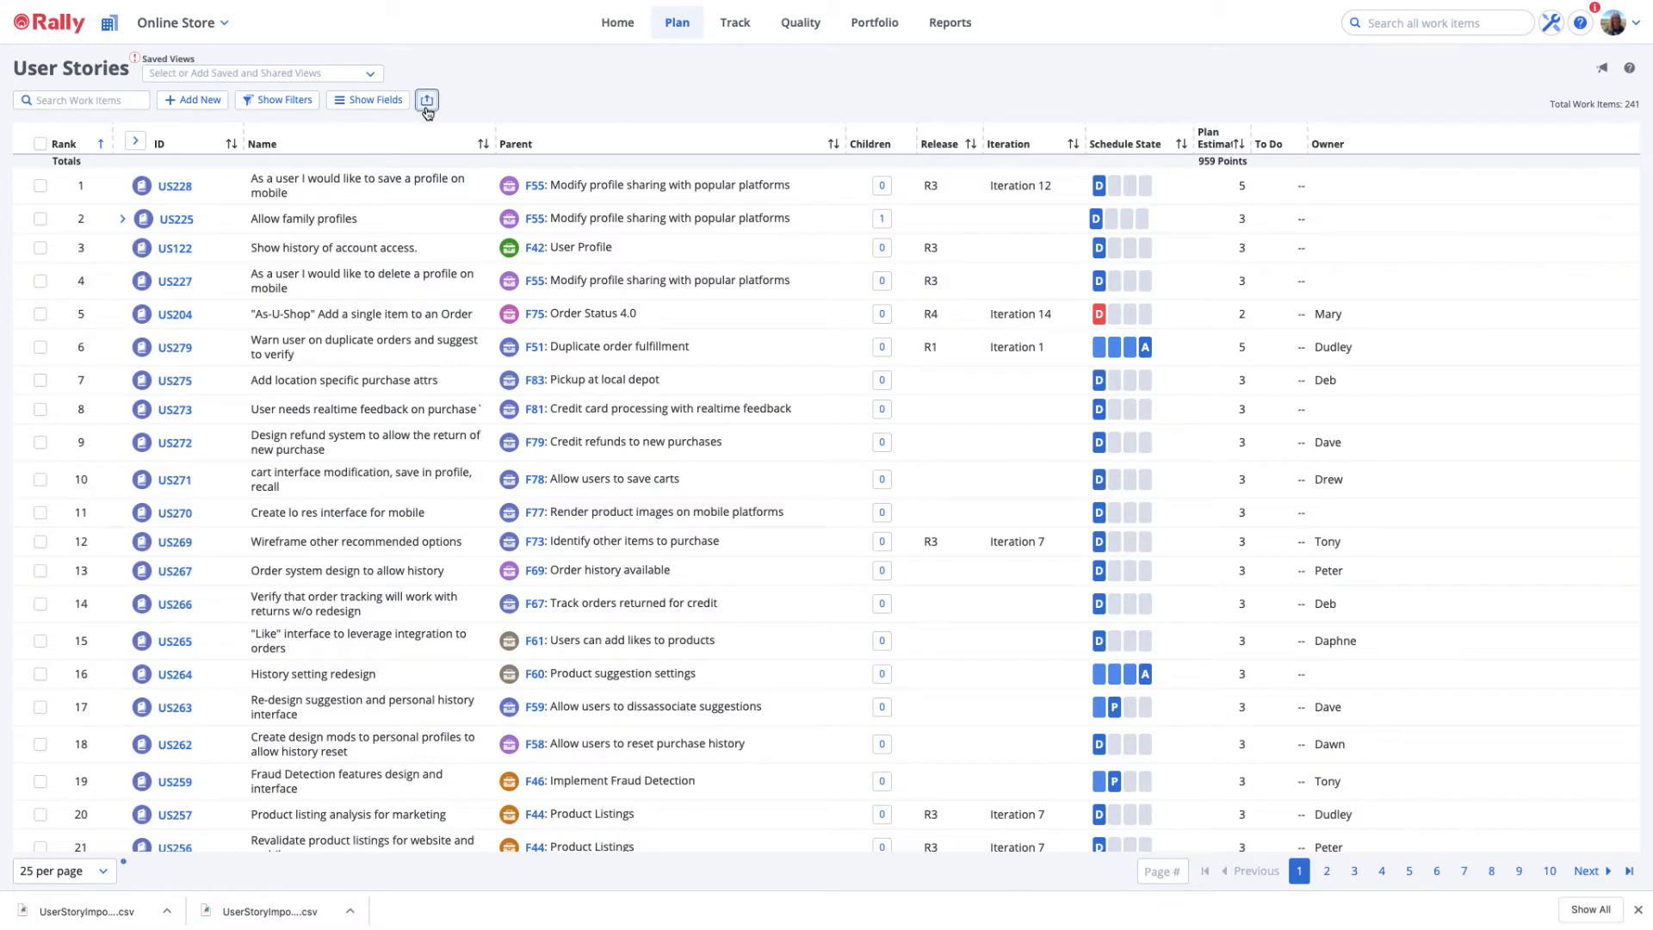
Import UserStoryImportTemplate.csv, creating US308, US309 and US310
left_click(427, 100)
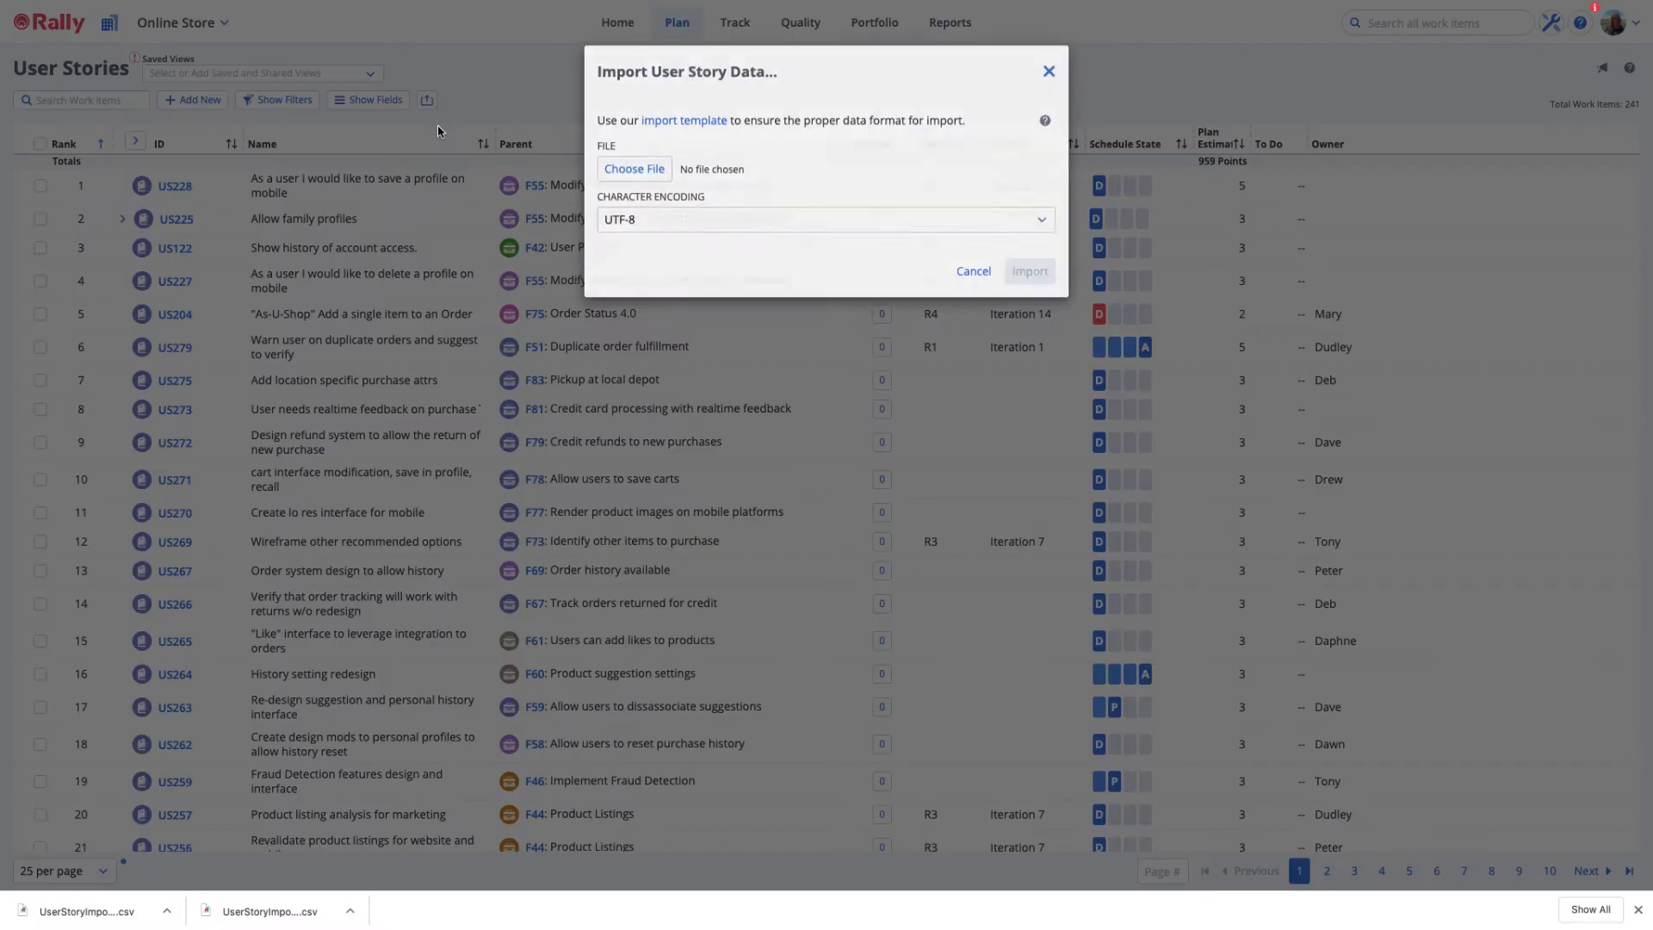
left_click(635, 168)
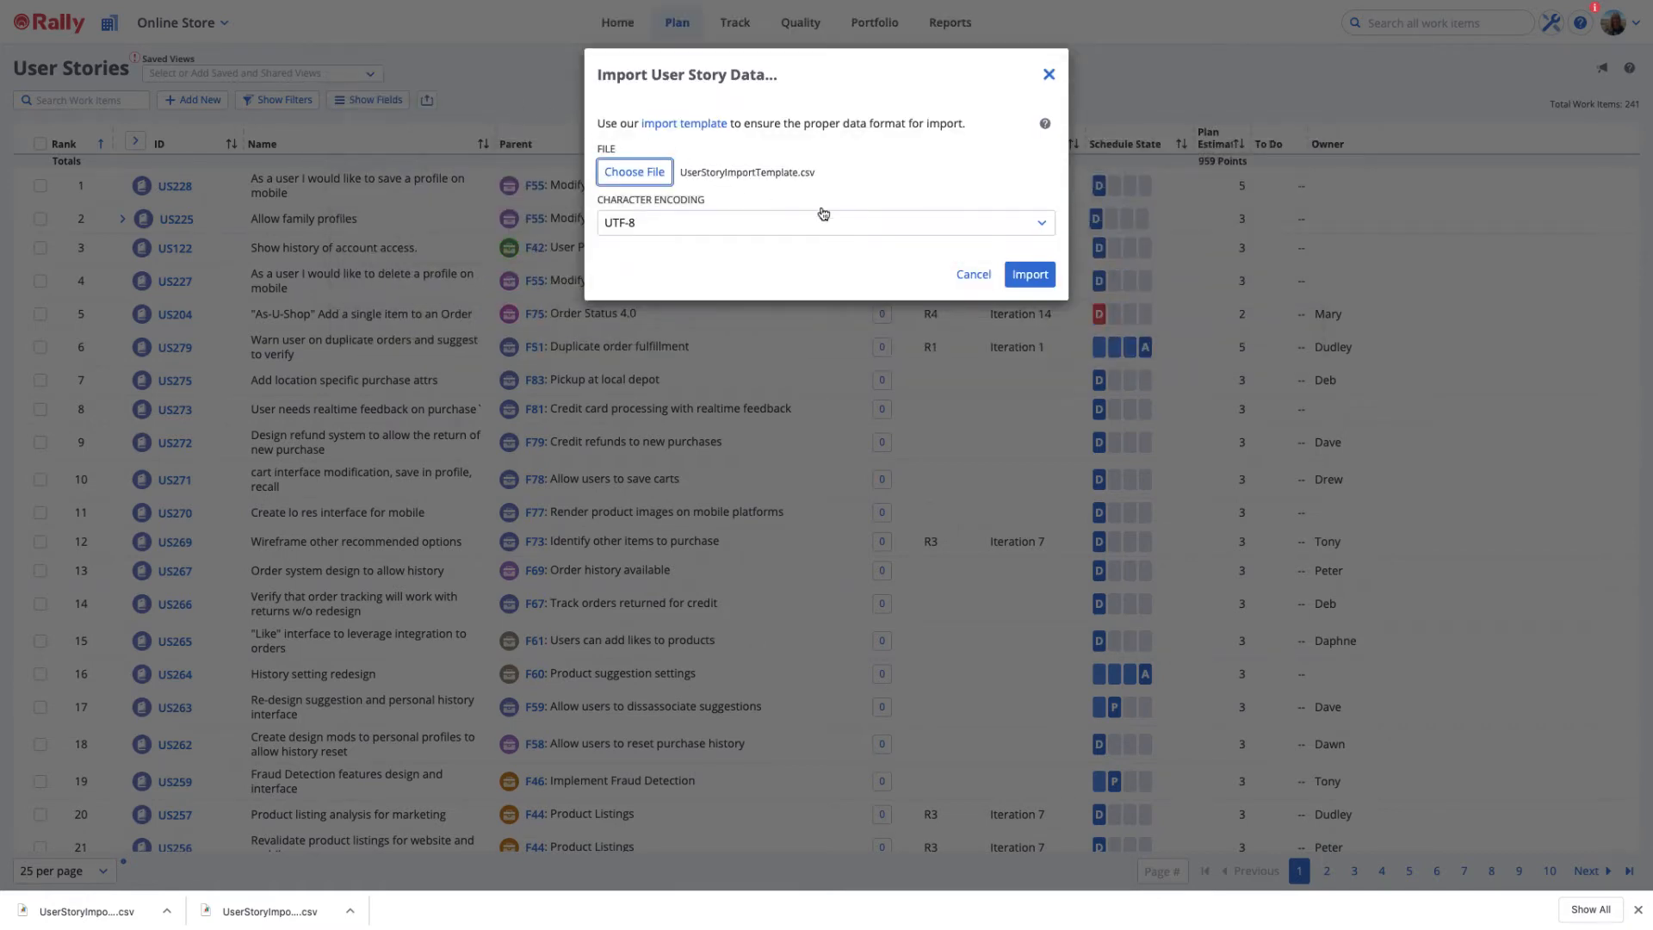
left_click(1029, 273)
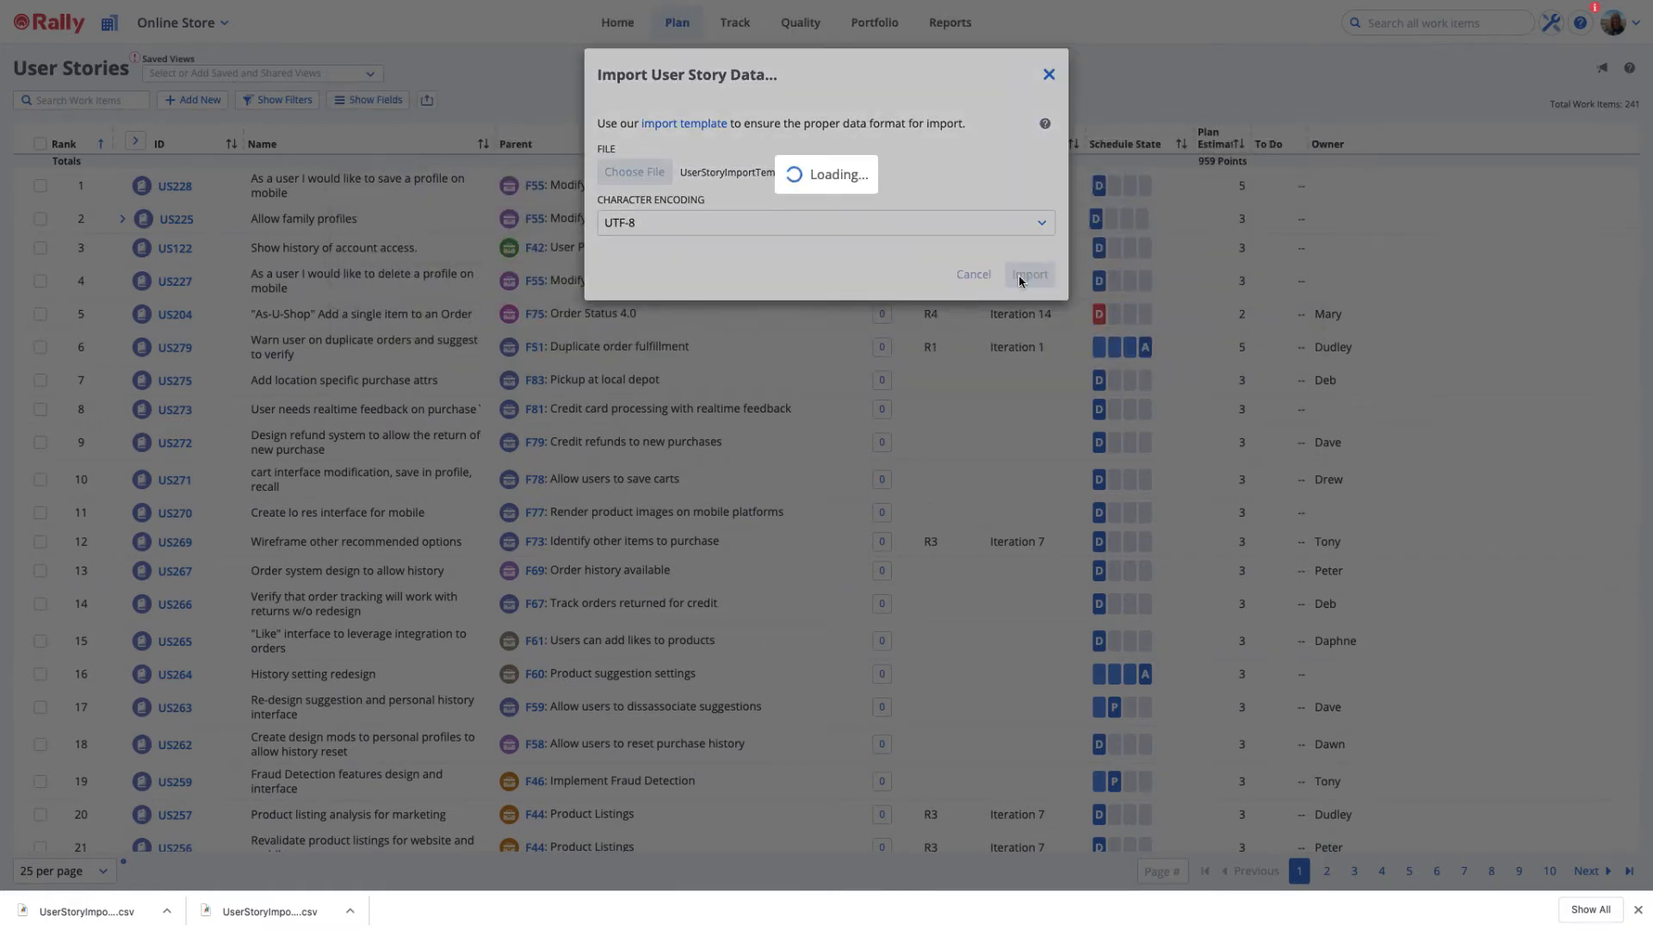
left_click(1029, 273)
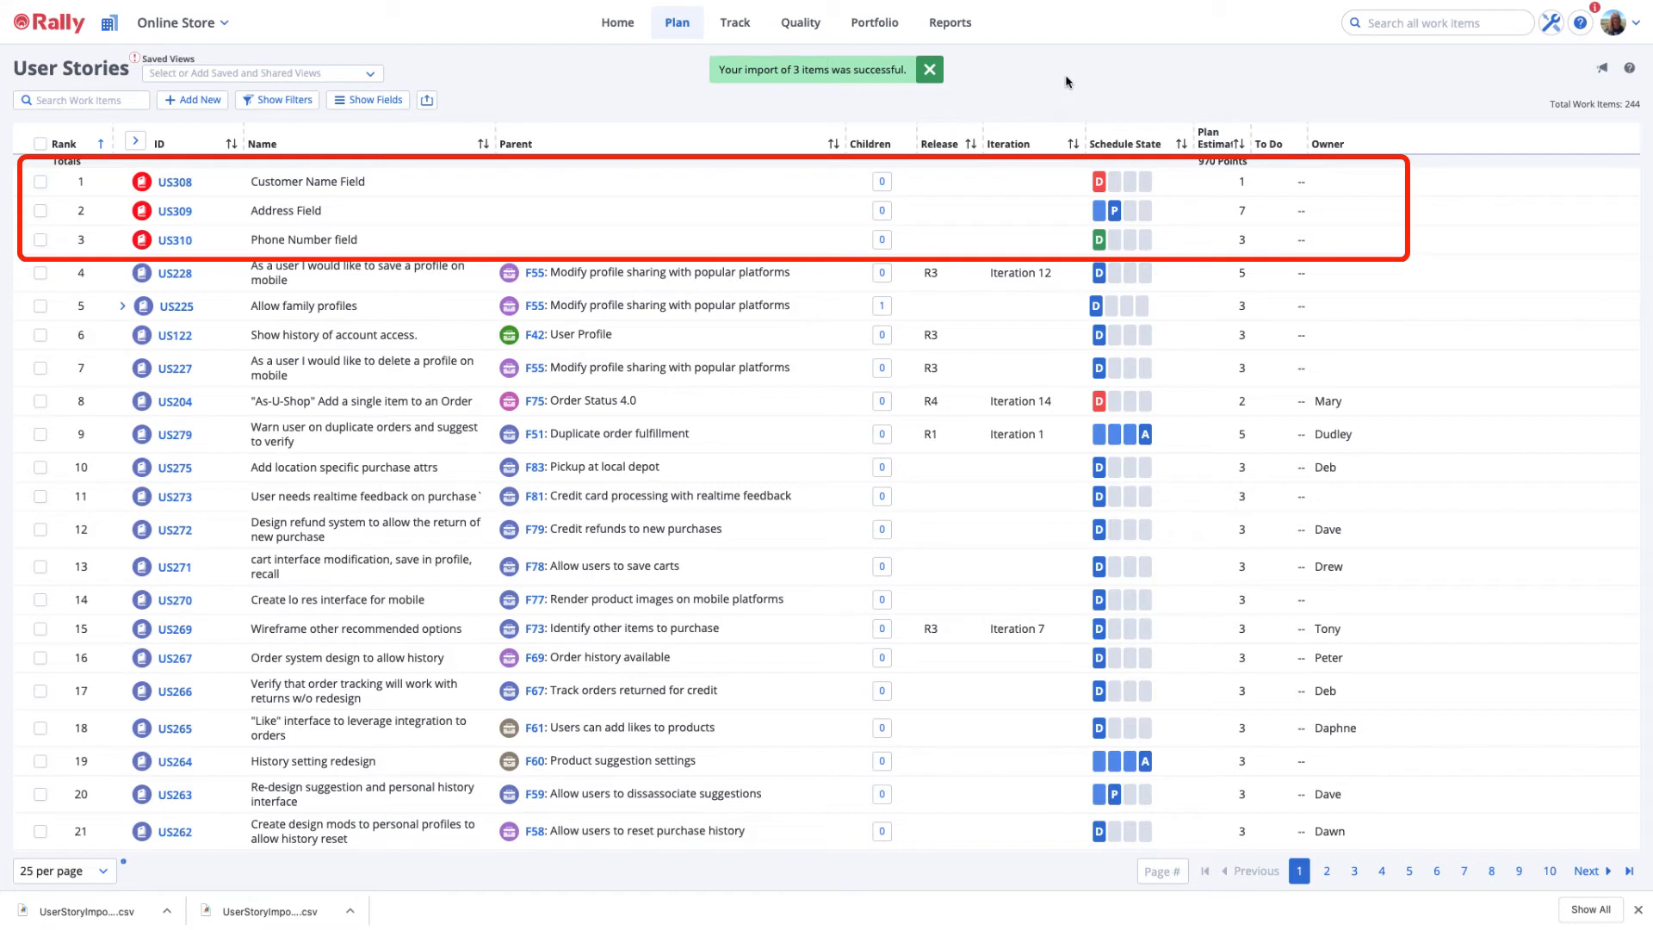
left_click(928, 70)
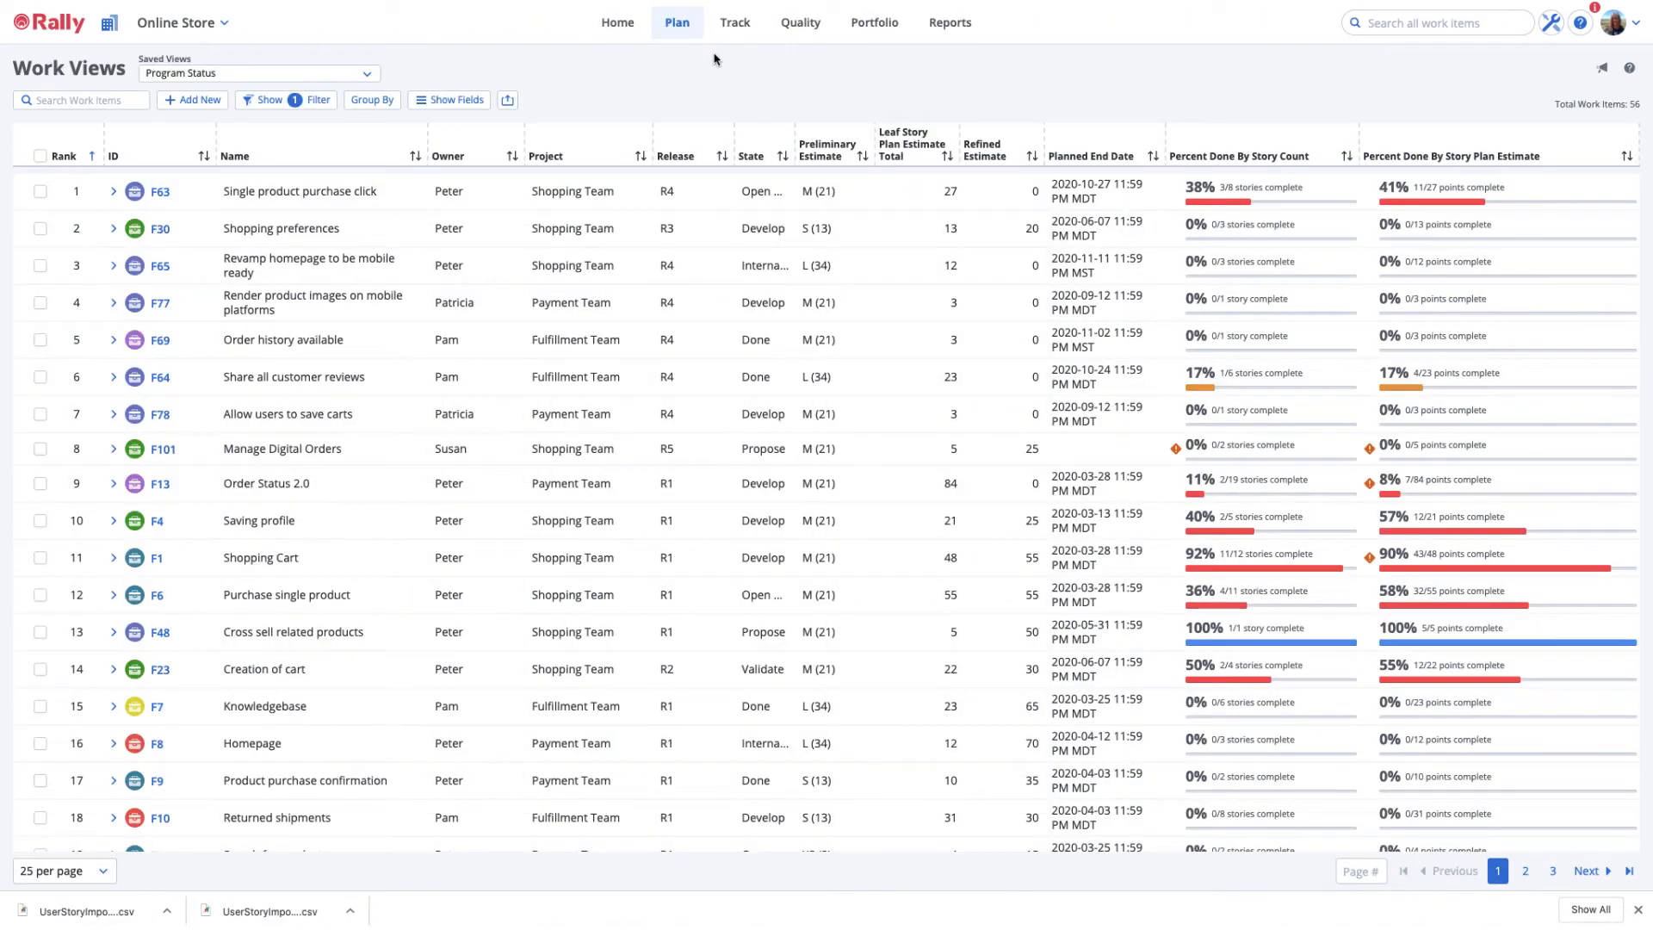
Review the Release filter, then download the Program Status view as CSV
left_click(507, 100)
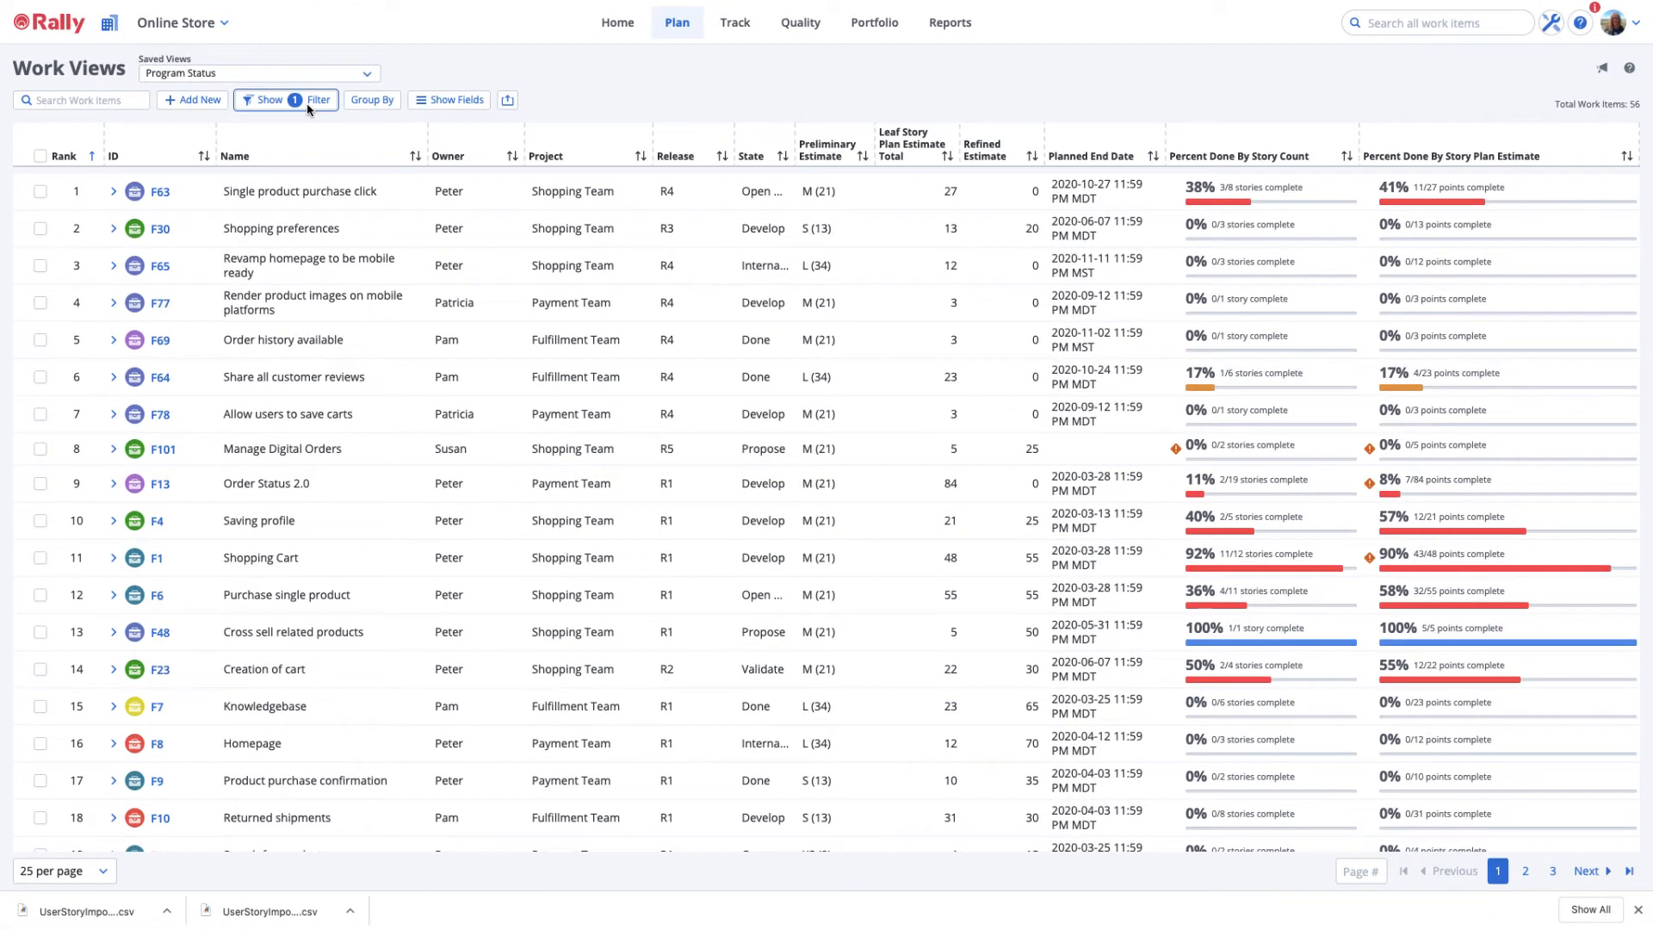
left_click(286, 99)
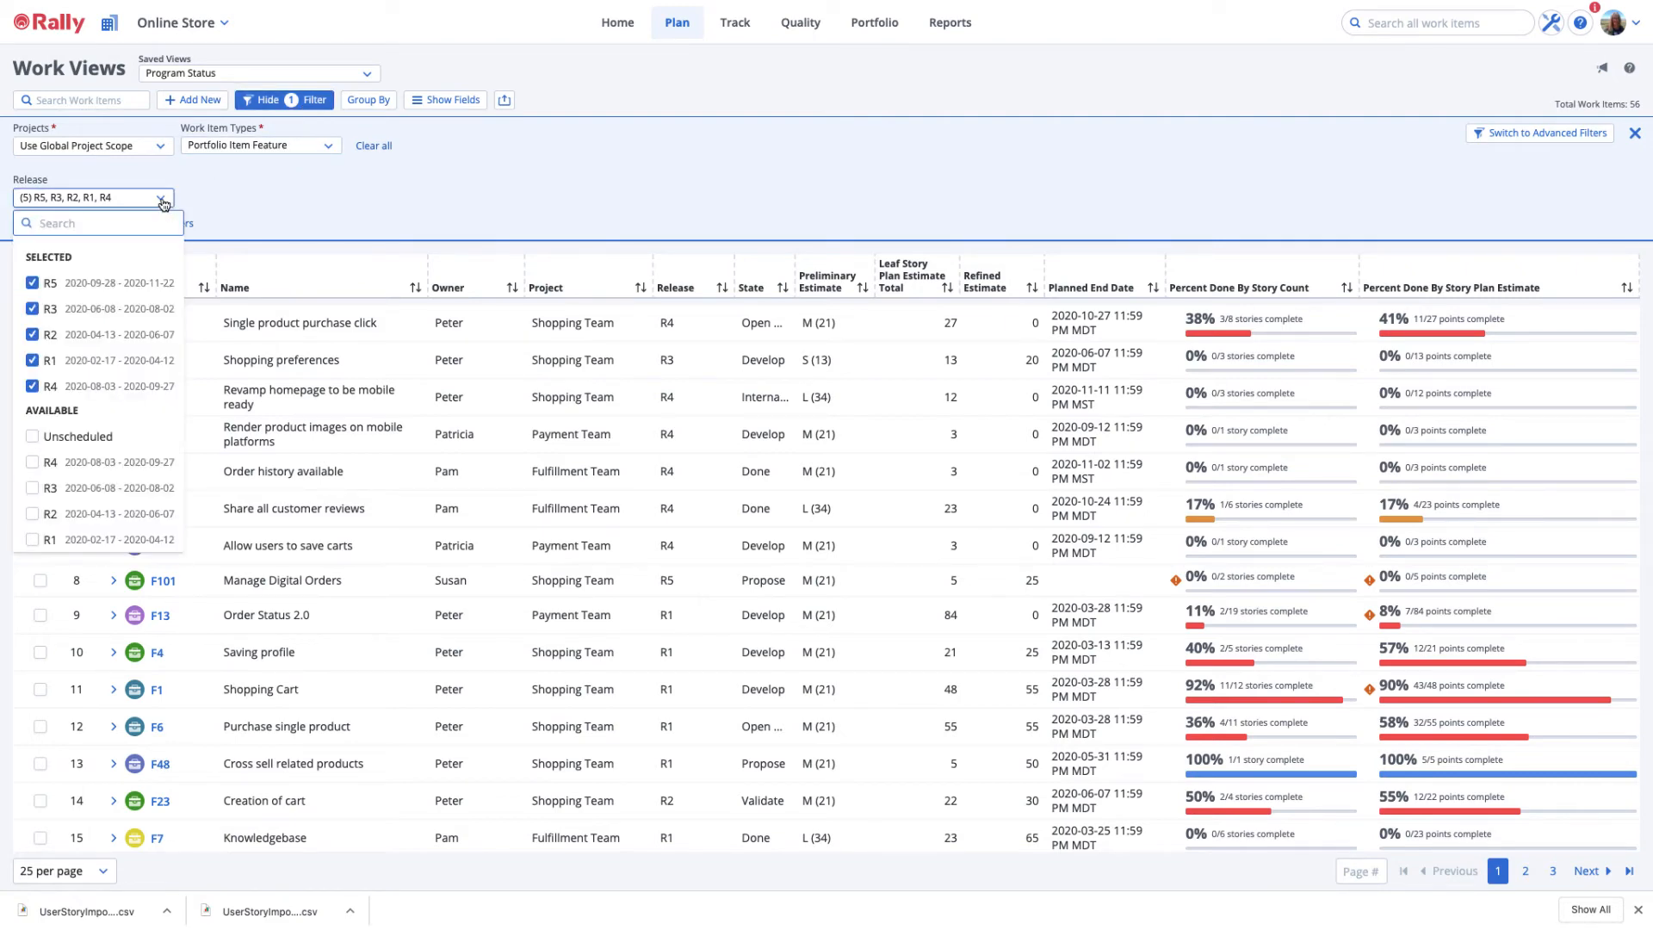
left_click(506, 100)
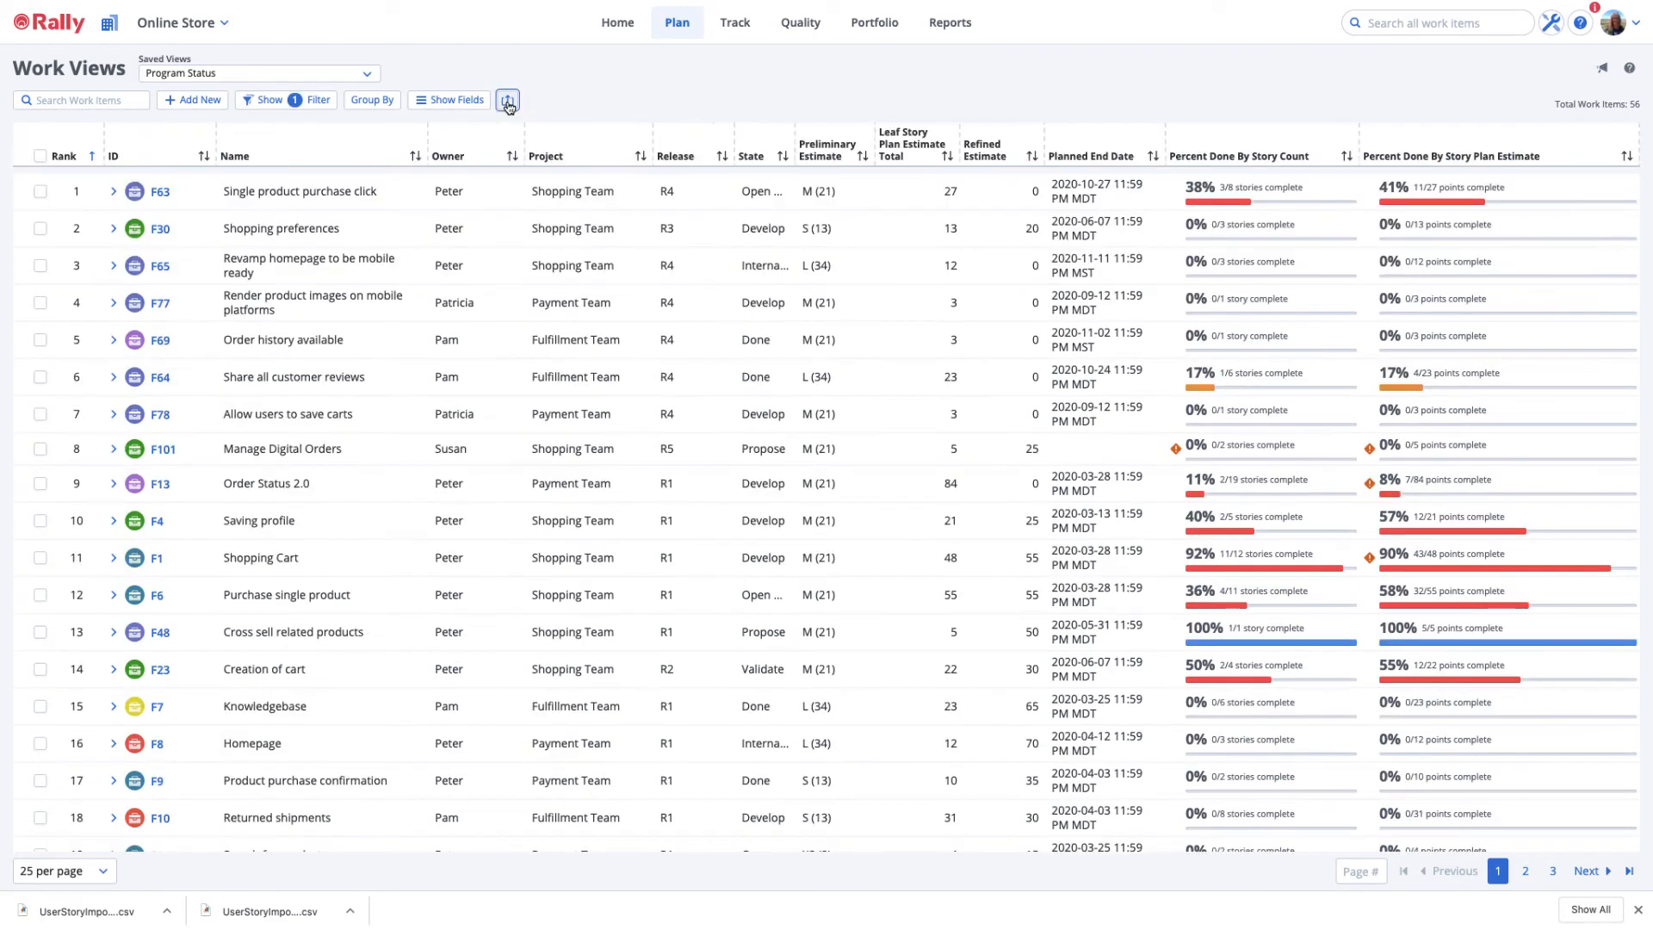
left_click(507, 100)
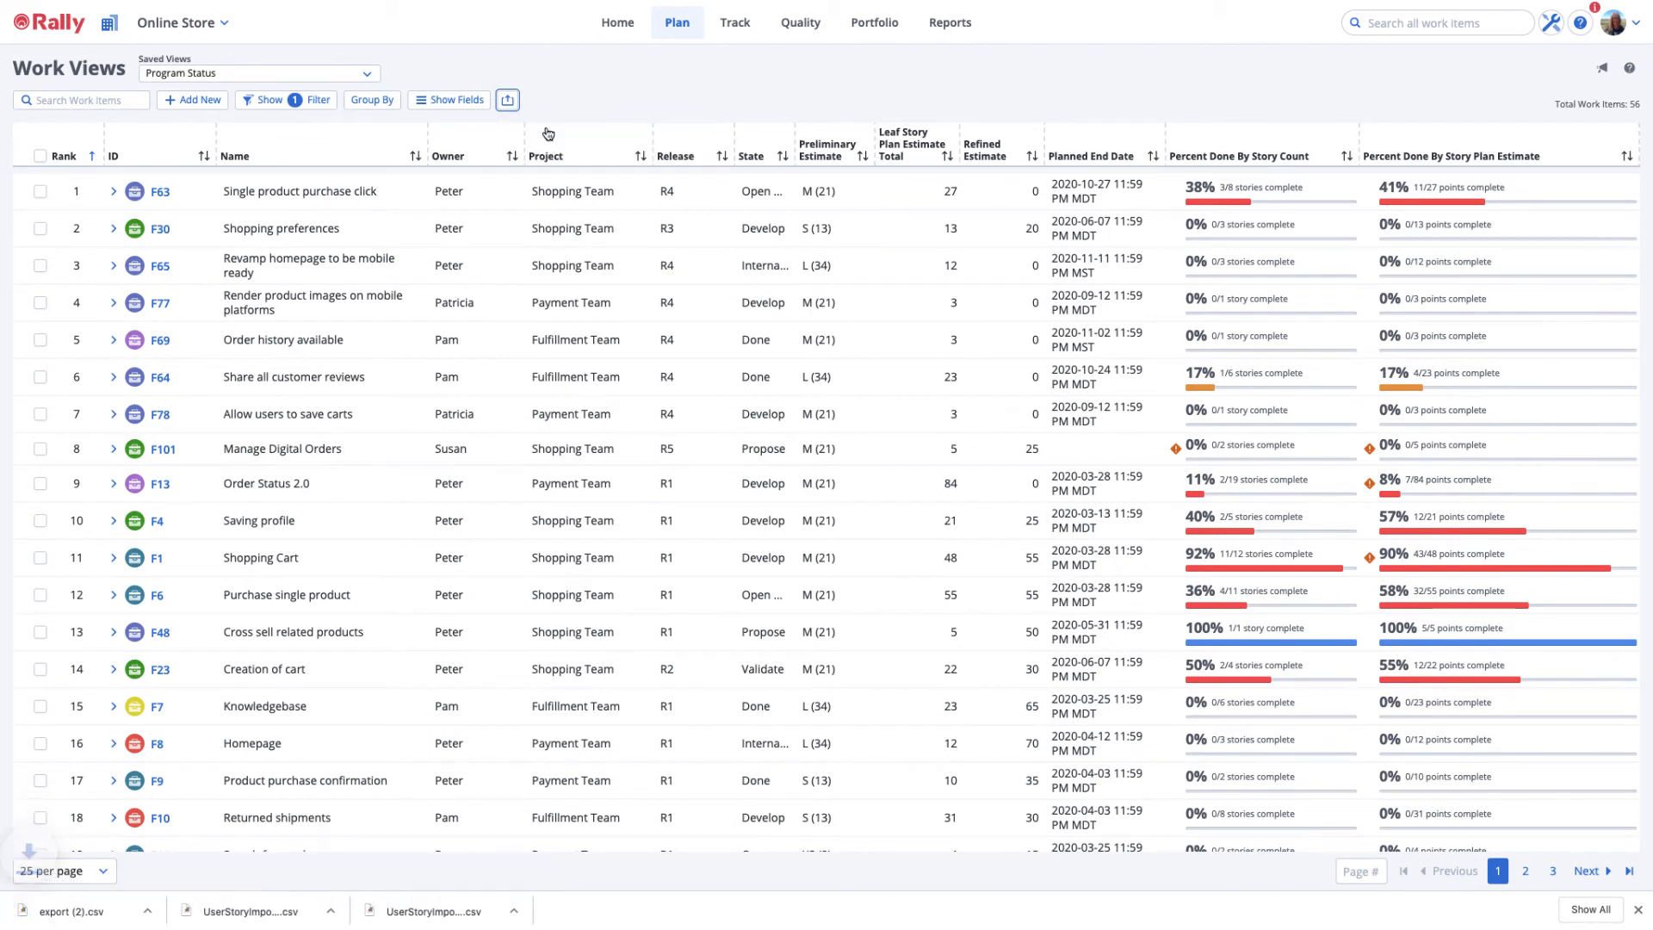
Open export (2).csv in Excel to review feature owners, releases and estimates
left_click(54, 906)
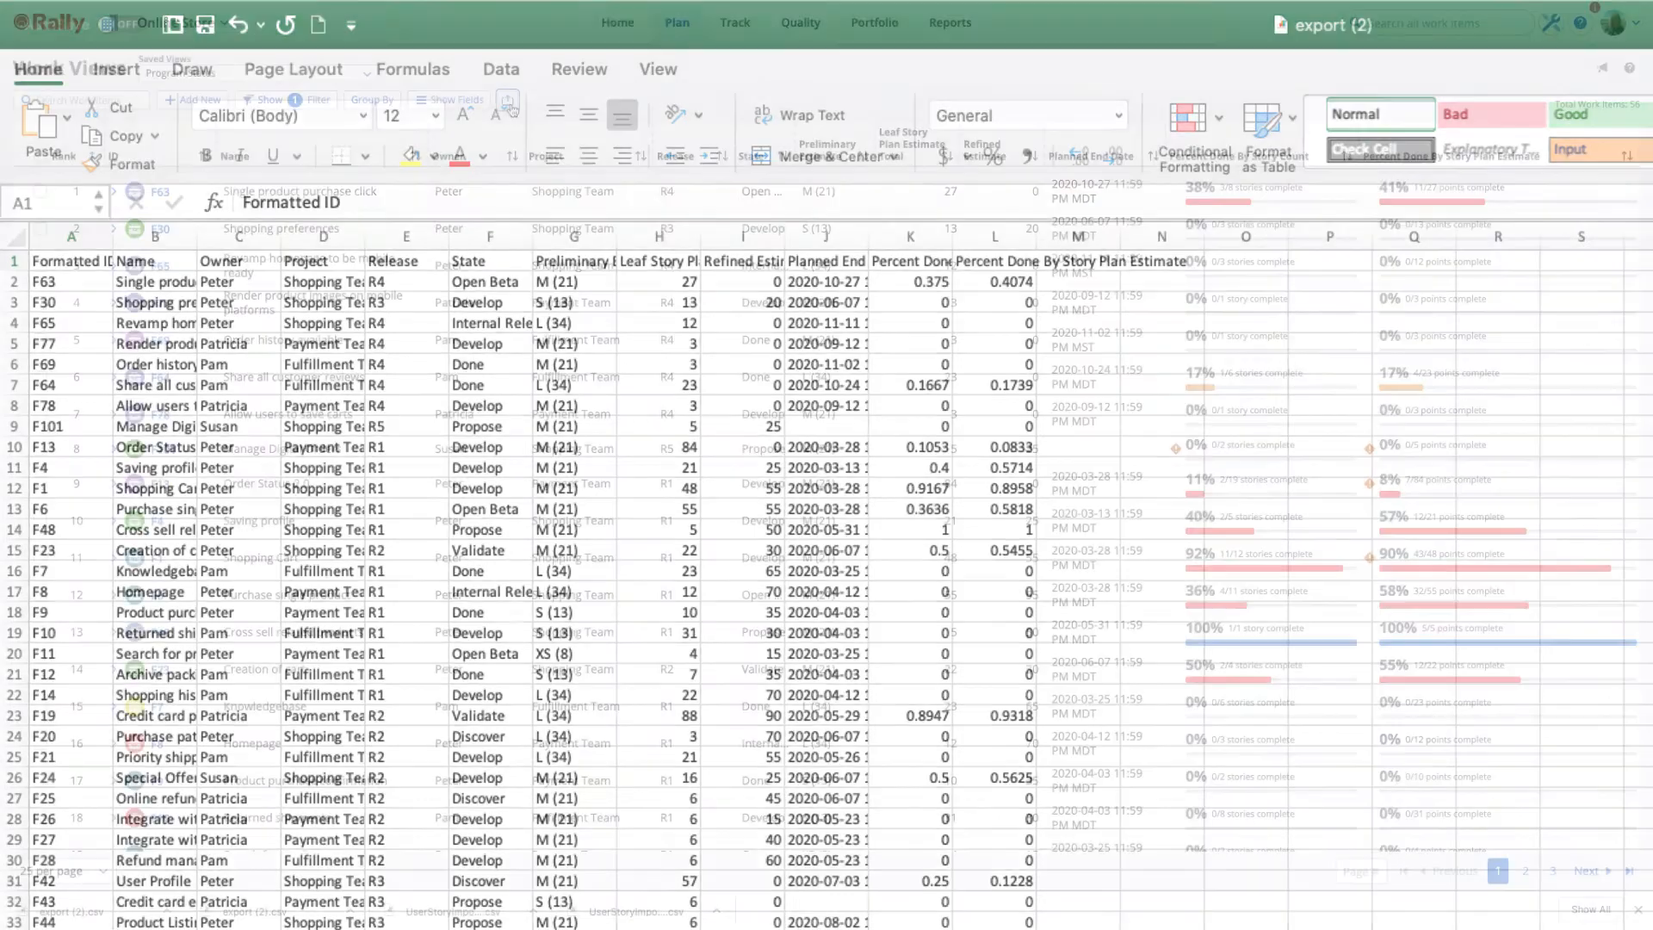
left_click(530, 104)
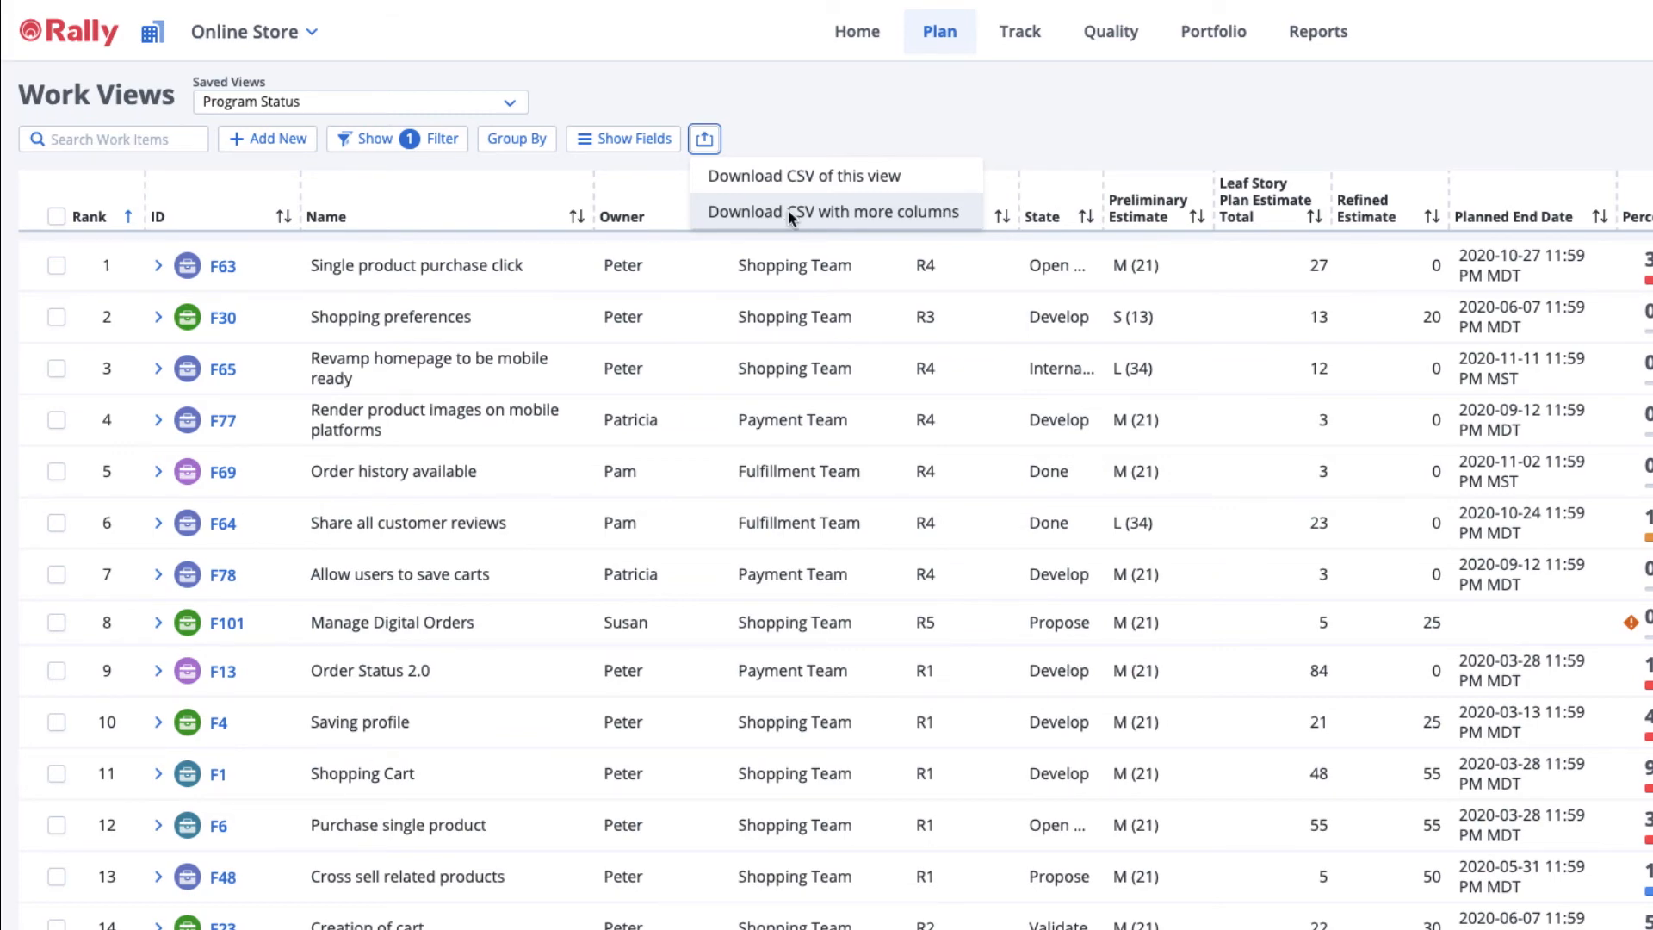
Open Download CSV with more columns and scroll to the 40 available columns
left_click(834, 212)
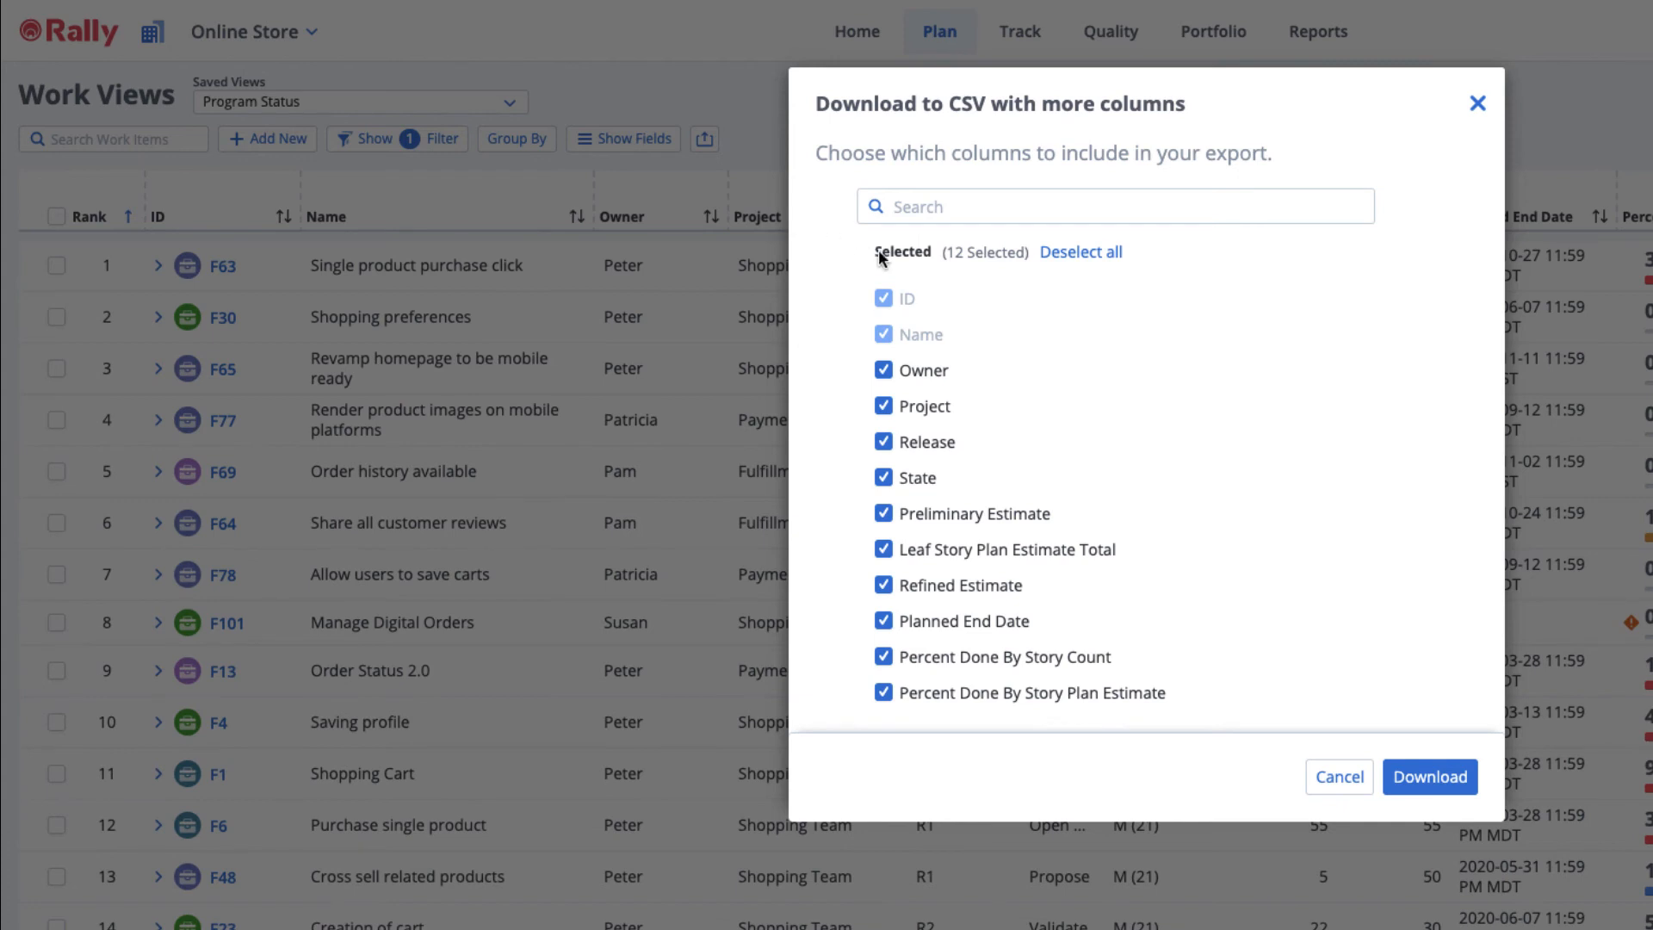
scroll("down", 3)
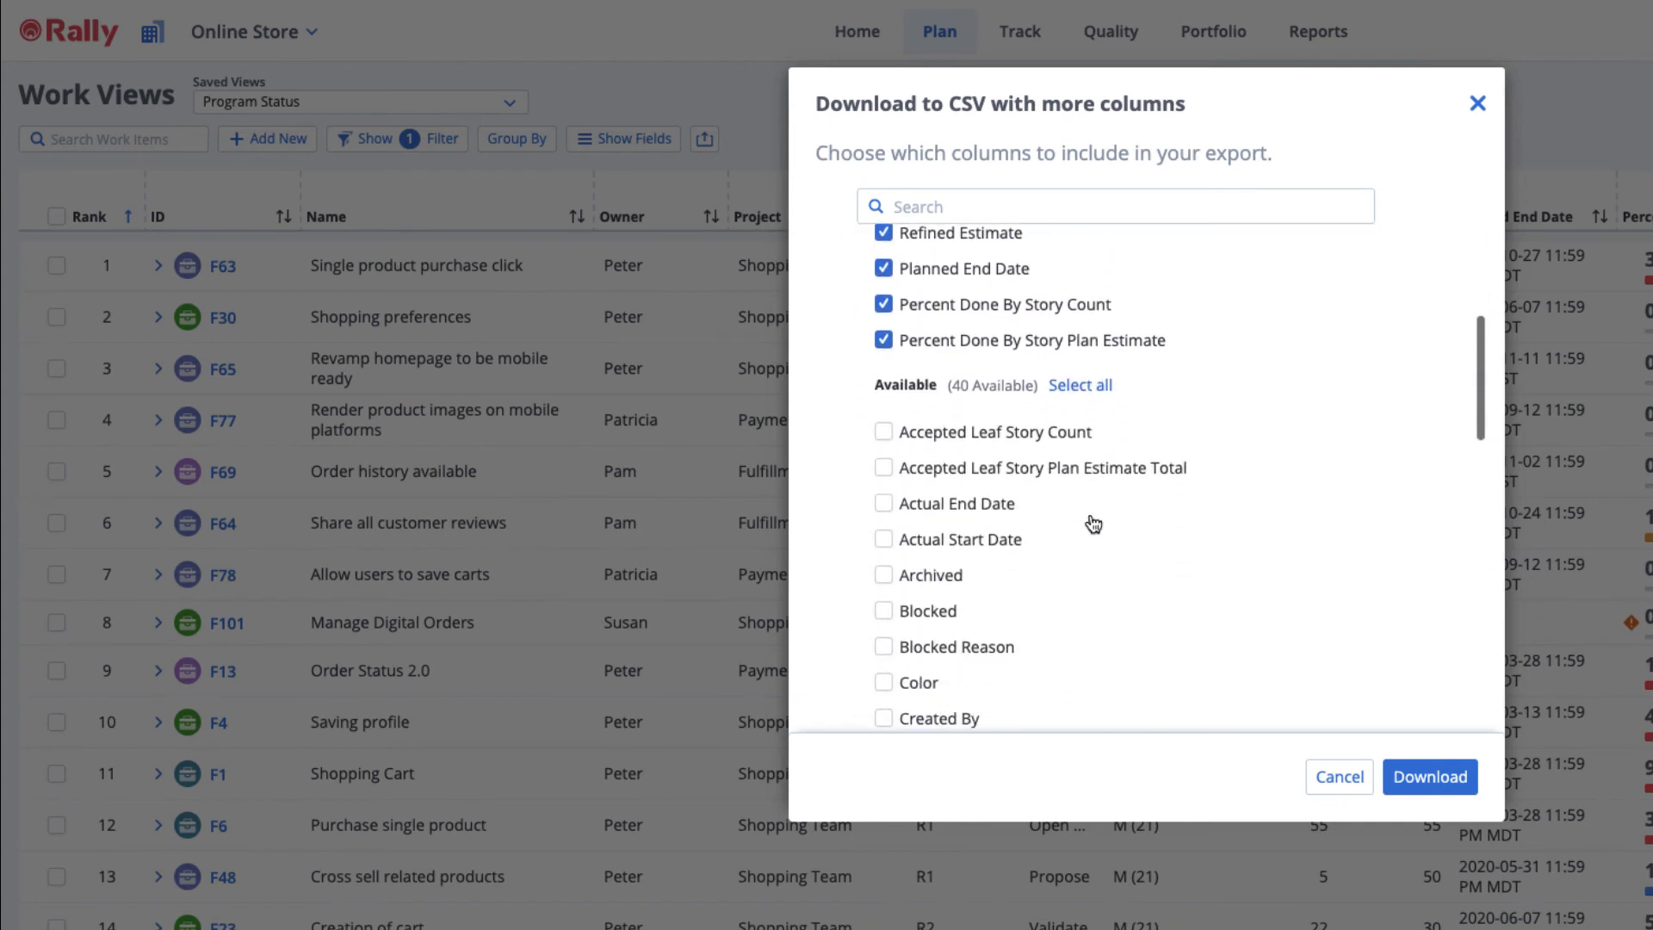